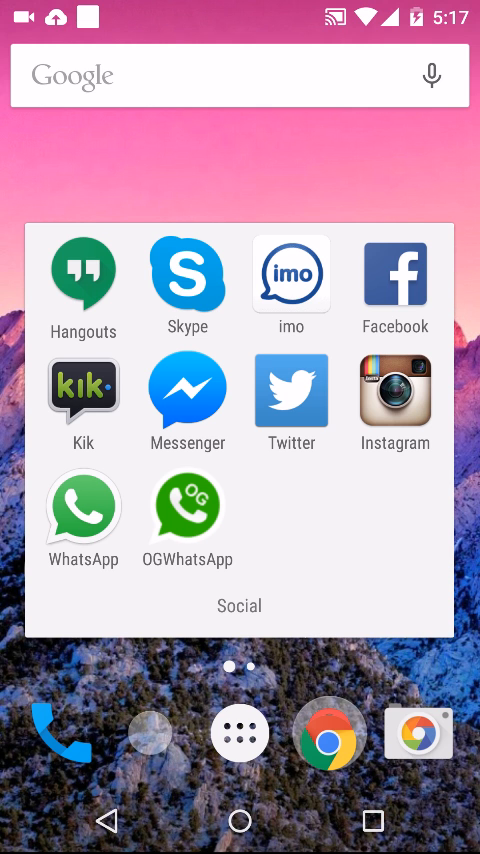
Step: View WhatsApp's App info page in Settings, showing version 2.12.242 and storage usage
{"action": "left_click_drag", "start_coordinate": [84, 504], "coordinate": [100, 550]}
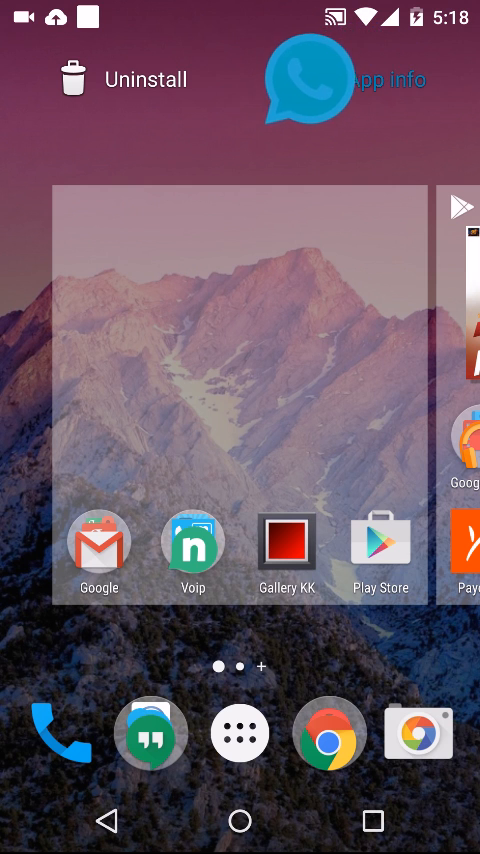
{"action": "left_click", "coordinate": [400, 80]}
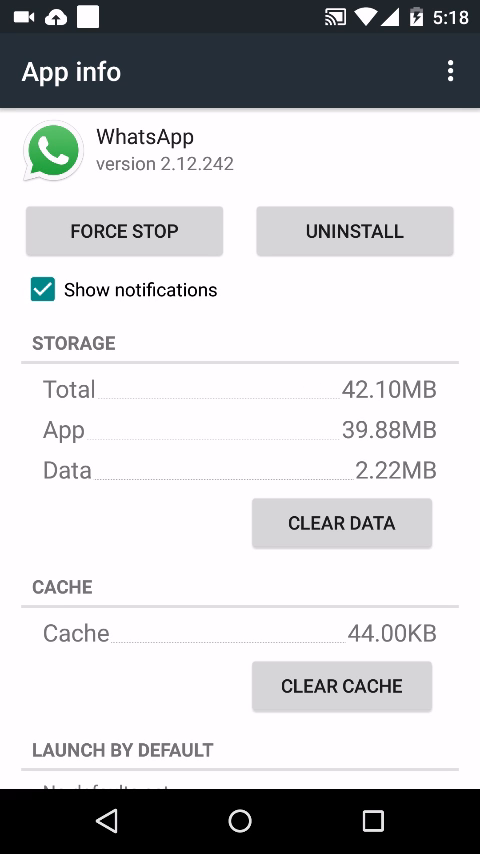
{"action": "scroll", "scroll_direction": "down", "scroll_amount": 3}
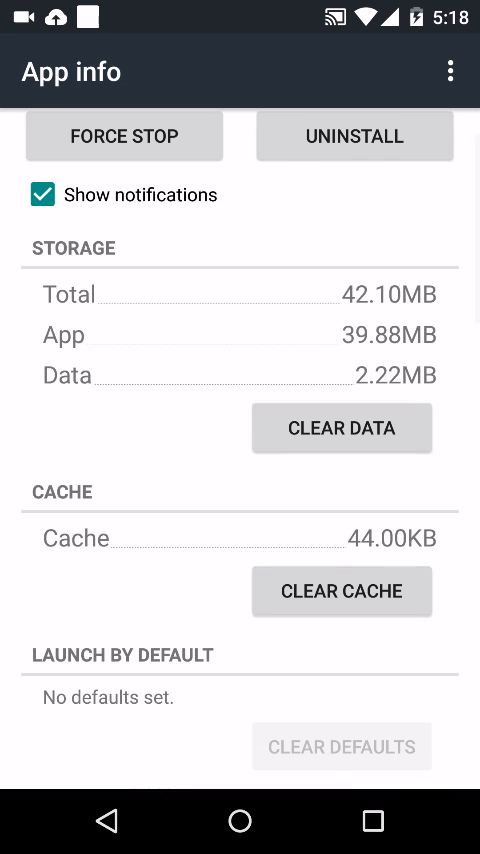
{"action": "scroll", "scroll_direction": "down", "scroll_amount": 3}
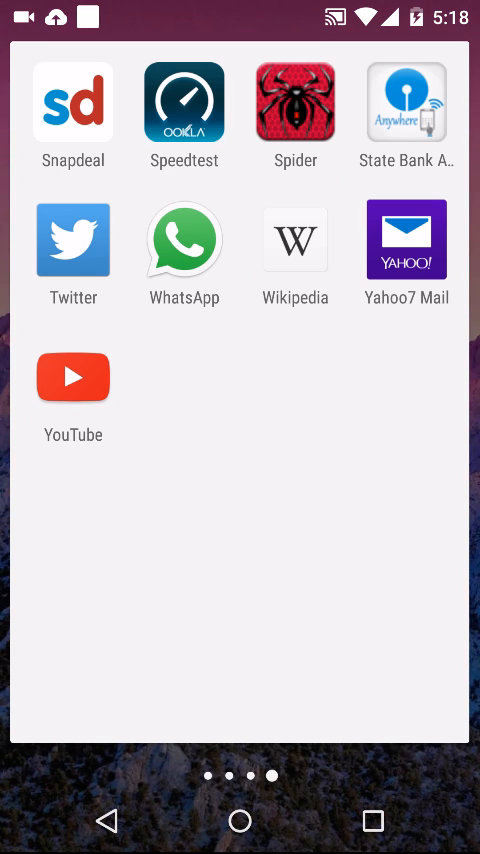
Step: Launch WhatsApp and bring up its Settings list from the overflow menu
{"action": "left_click", "coordinate": [184, 240]}
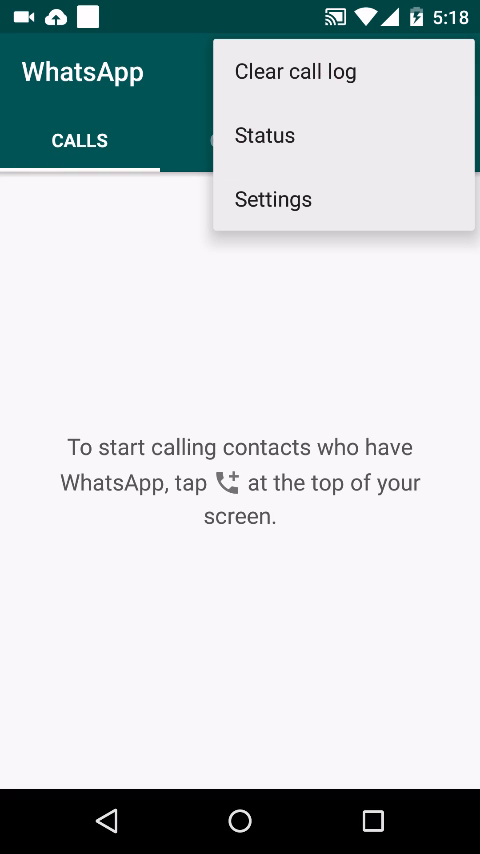
{"action": "left_click", "coordinate": [272, 200]}
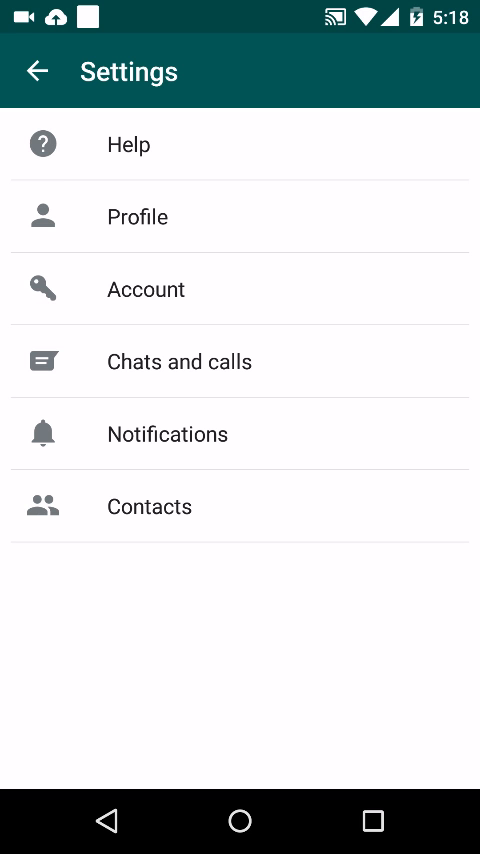
{"action": "left_click", "coordinate": [180, 362]}
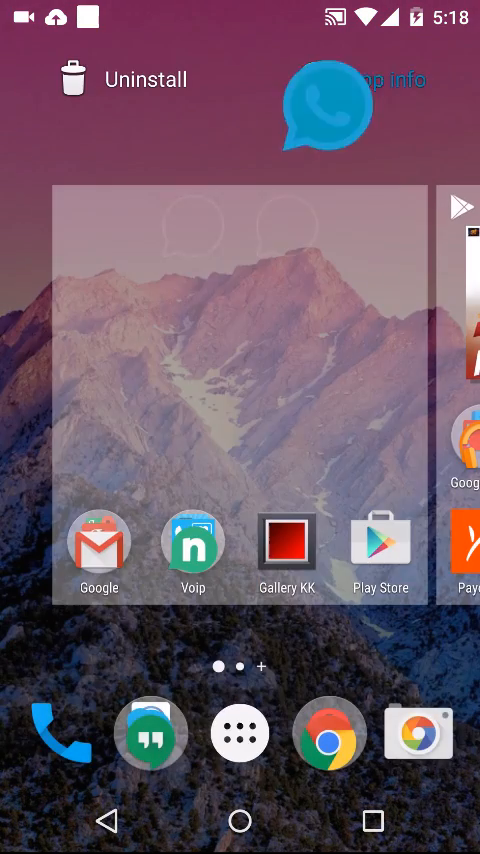
Step: Uninstall the blue chat app from the home screen, then show all installed apps
{"action": "left_click", "coordinate": [396, 82]}
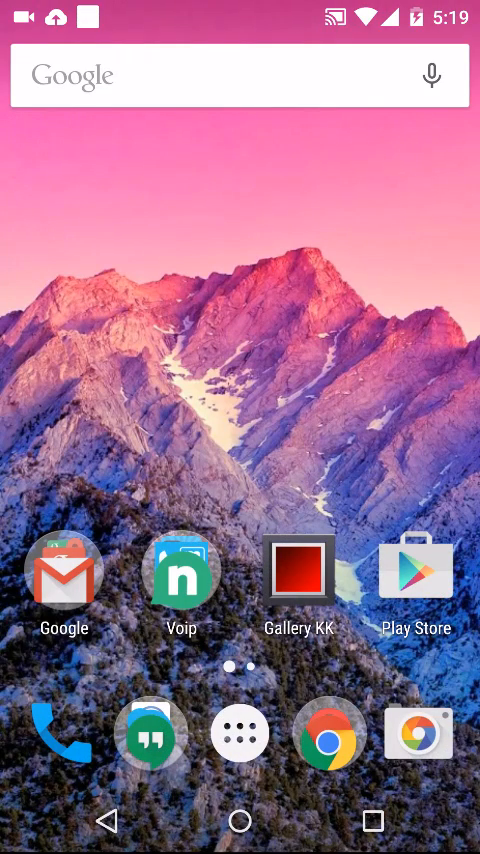
{"action": "left_click", "coordinate": [240, 732]}
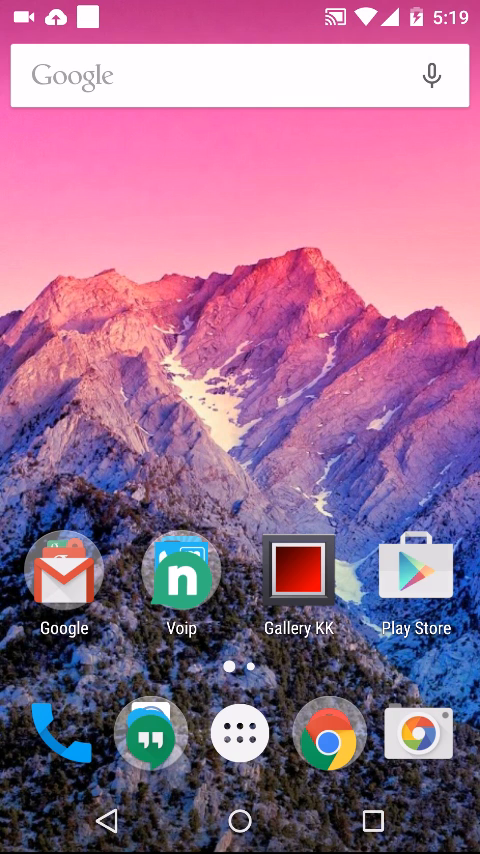
{"action": "left_click", "coordinate": [148, 736]}
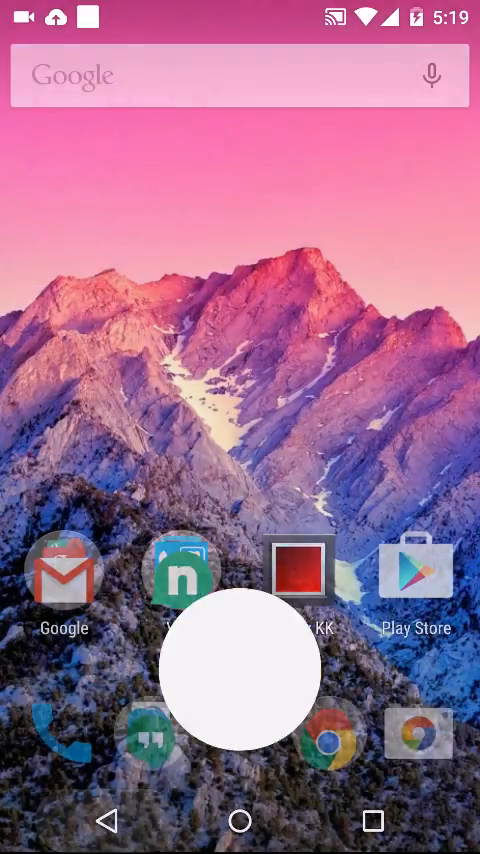
{"action": "left_click", "coordinate": [240, 668]}
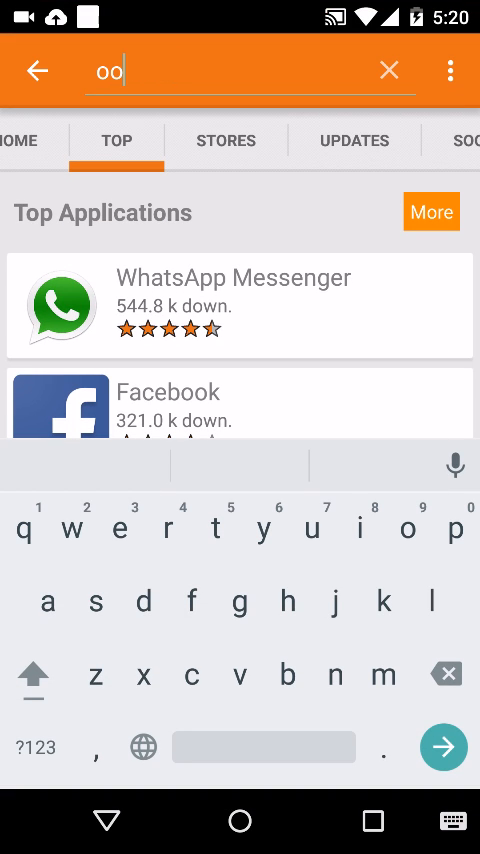
Step: Search Aptoide for 'ogwhatsapp', install OGWhatsApp 2.12.67 and return to the home screen
{"action": "type", "text": "wahts"}
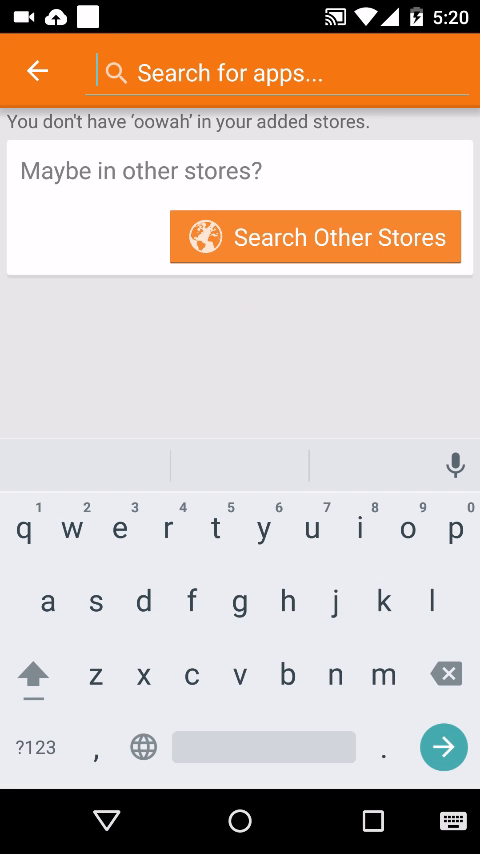
{"action": "type", "text": "ogwh"}
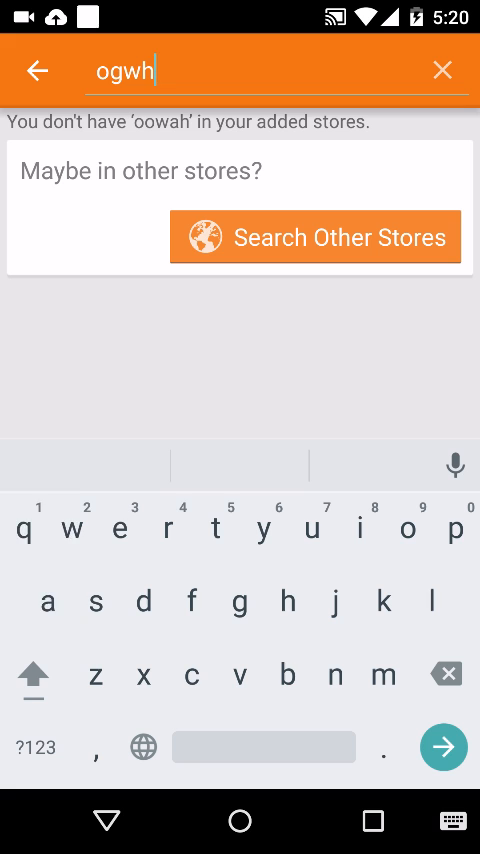
{"action": "type", "text": "atsapp"}
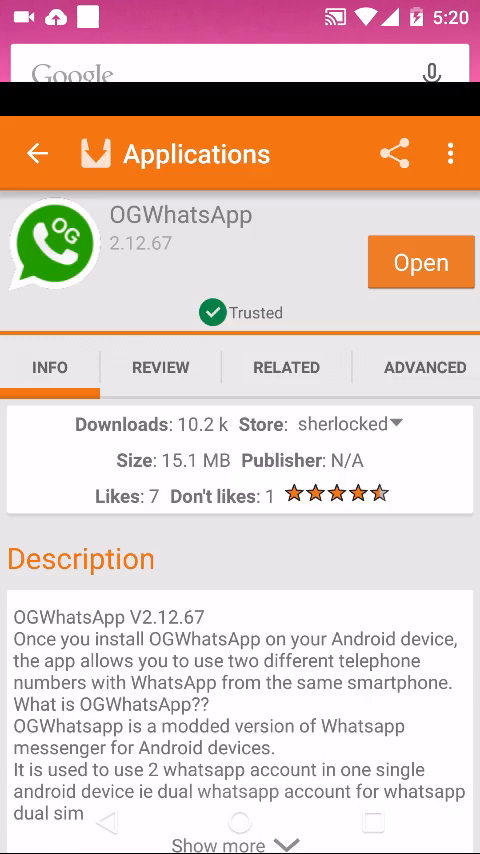
{"action": "key", "text": "HOME"}
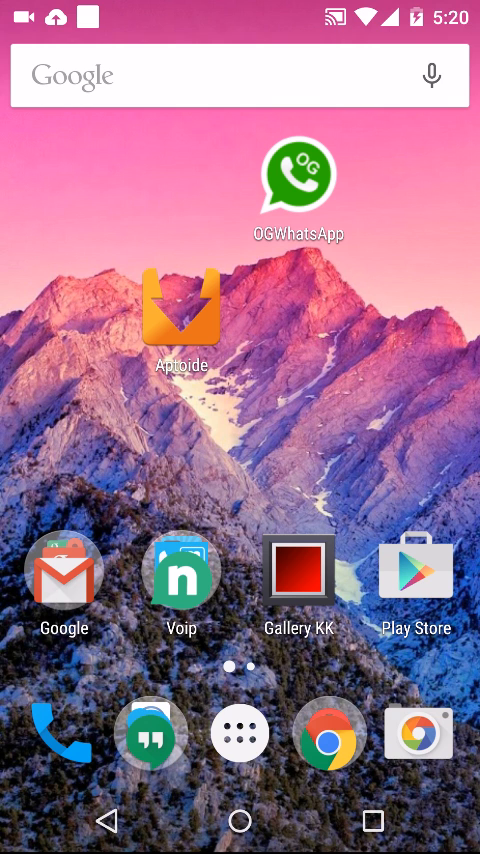
{"action": "left_click", "coordinate": [296, 172]}
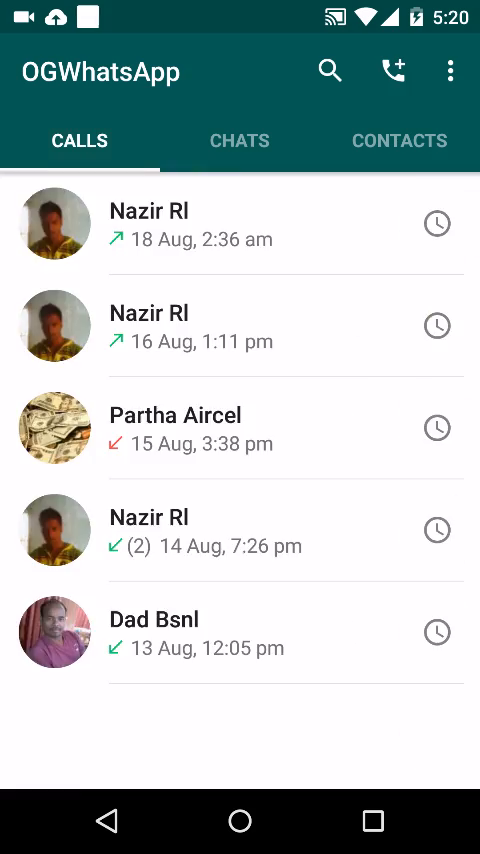
{"action": "left_click", "coordinate": [400, 140]}
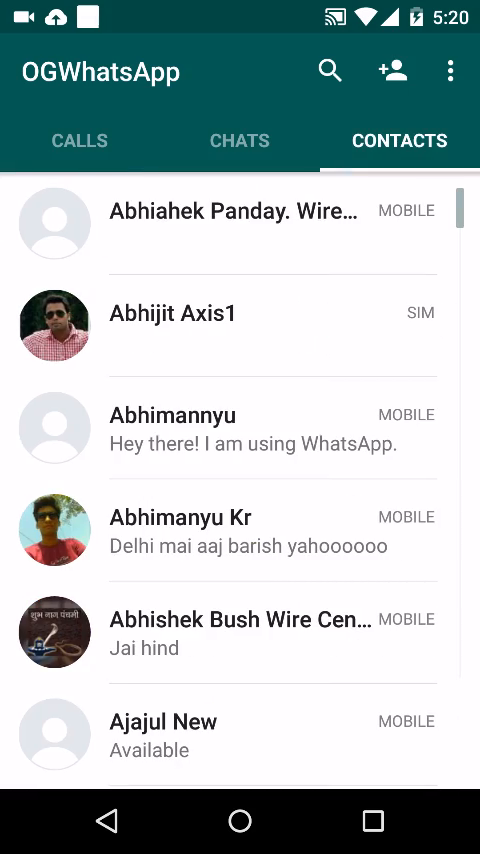
{"action": "scroll", "scroll_direction": "down", "scroll_amount": 3}
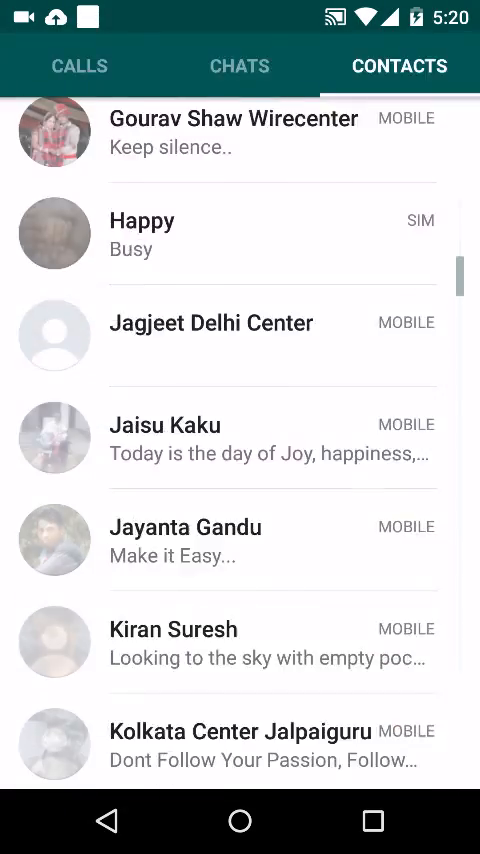
{"action": "left_click", "coordinate": [80, 66]}
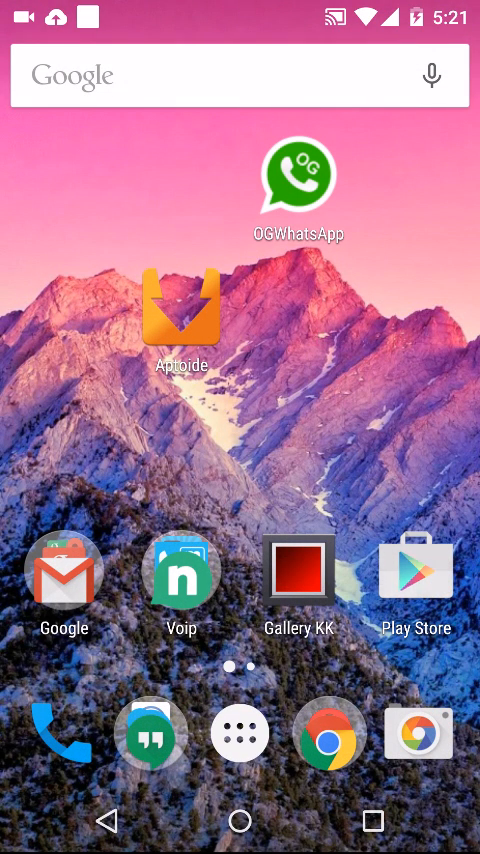
Step: Search Play Store for 'whatsapp' and bring up the installed WhatsApp Messenger page
{"action": "left_click", "coordinate": [416, 572]}
{"action": "type", "text": "waht"}
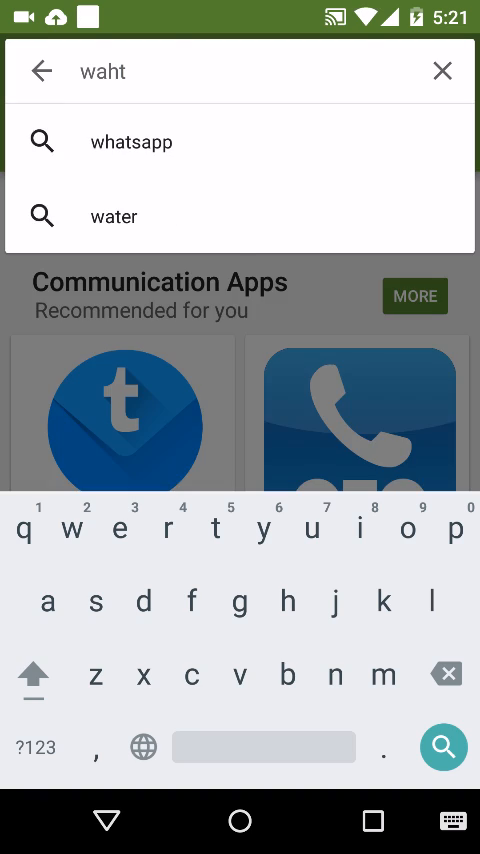
{"action": "left_click", "coordinate": [132, 140]}
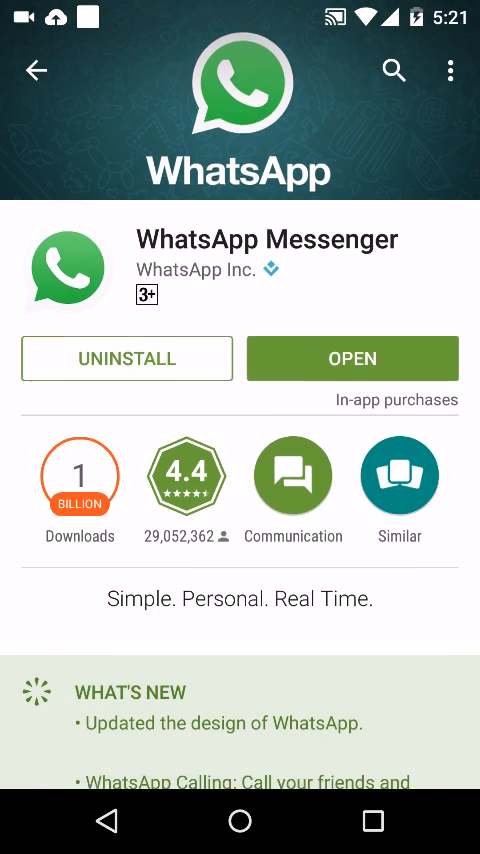
{"action": "scroll", "scroll_direction": "down", "scroll_amount": 3}
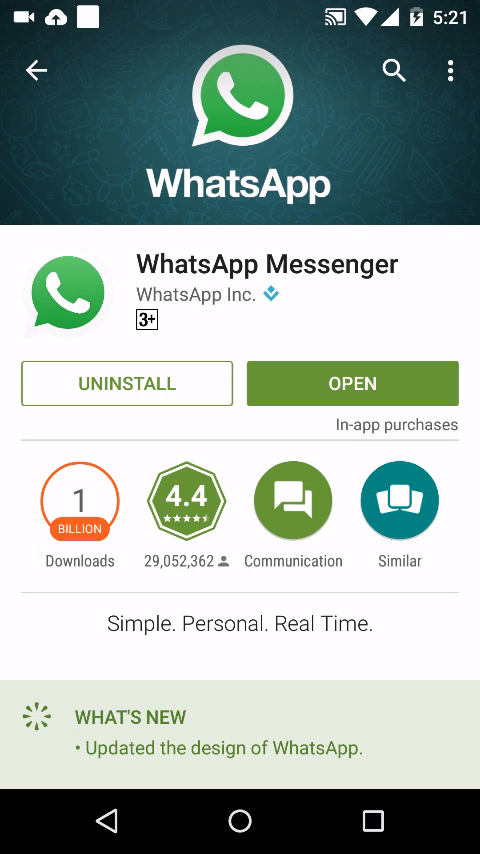
Step: Open WhatsApp from the store page and scroll through its Contacts list
{"action": "left_click", "coordinate": [352, 384]}
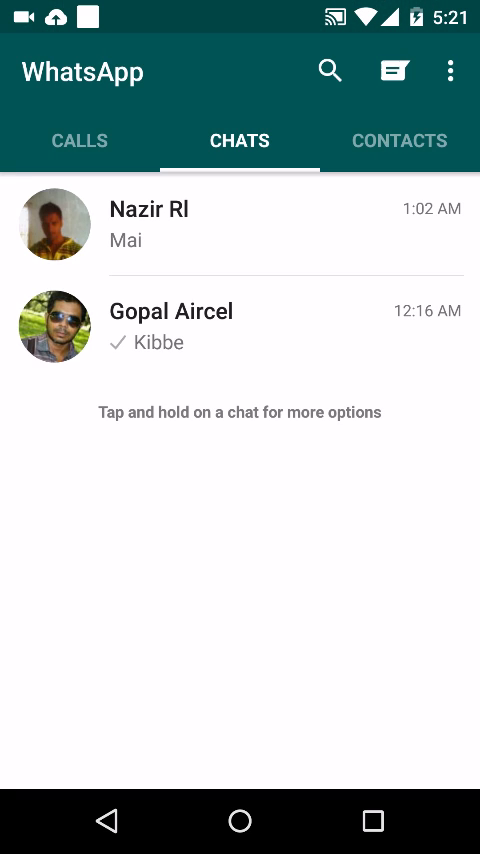
{"action": "left_click", "coordinate": [400, 140]}
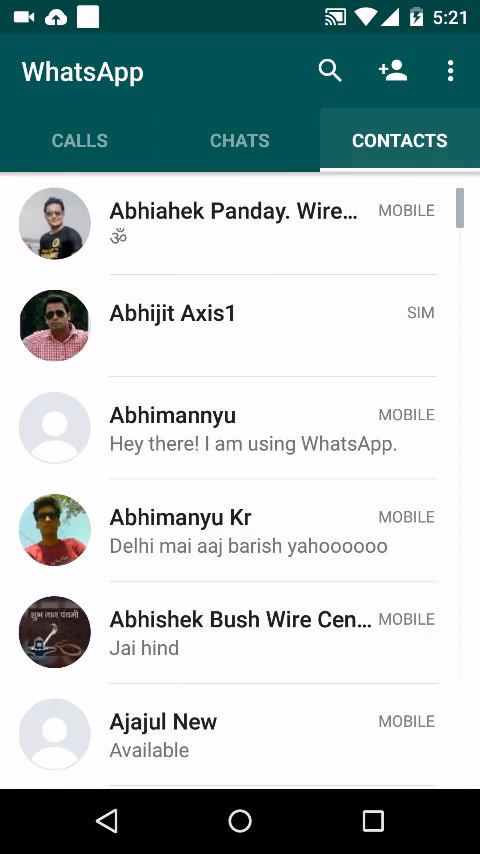
{"action": "scroll", "scroll_direction": "down", "scroll_amount": 3}
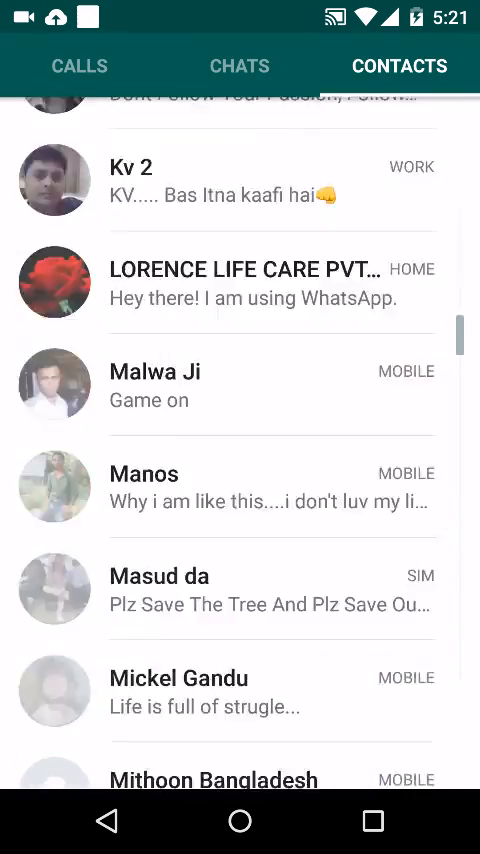
{"action": "scroll", "scroll_direction": "down", "scroll_amount": 3}
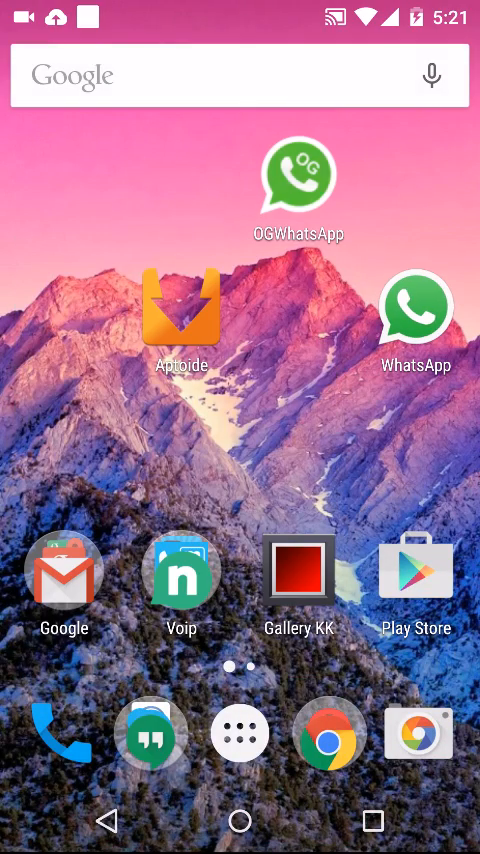
Step: Drag OGWhatsApp into the home-screen row beside WhatsApp and Aptoide
{"action": "left_click_drag", "start_coordinate": [298, 172], "coordinate": [298, 304]}
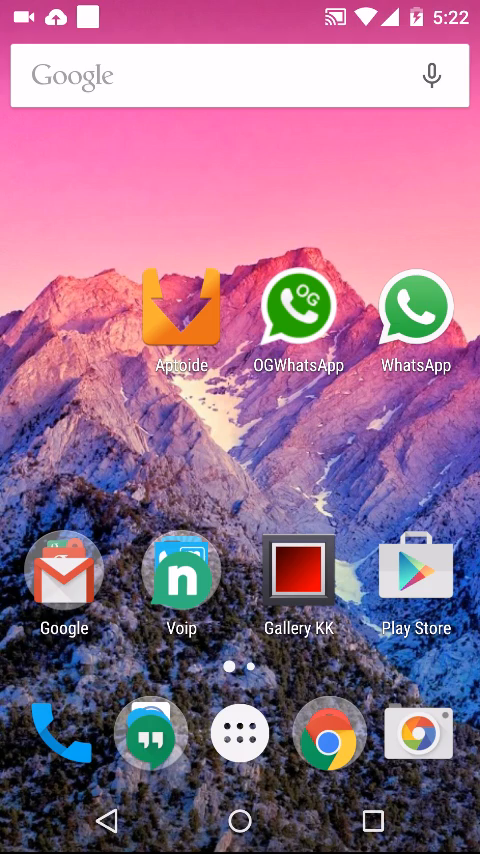
{"action": "scroll", "scroll_direction": "left", "scroll_amount": 3}
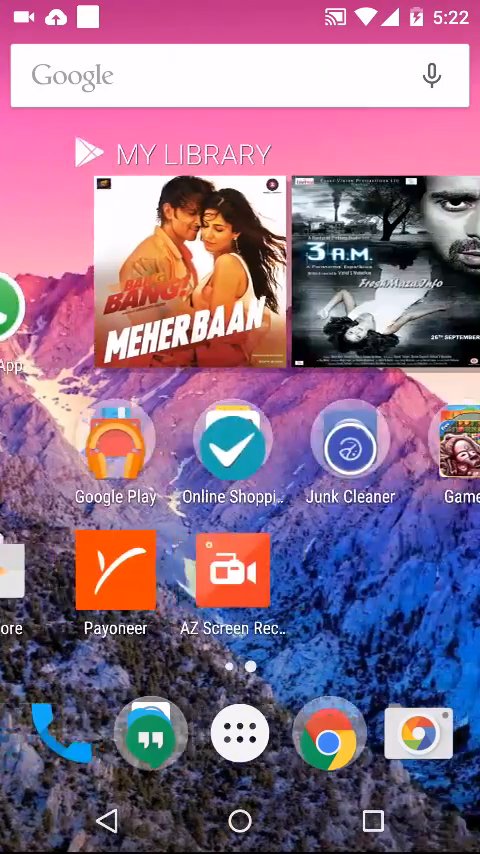
{"action": "scroll", "scroll_direction": "left", "scroll_amount": 3}
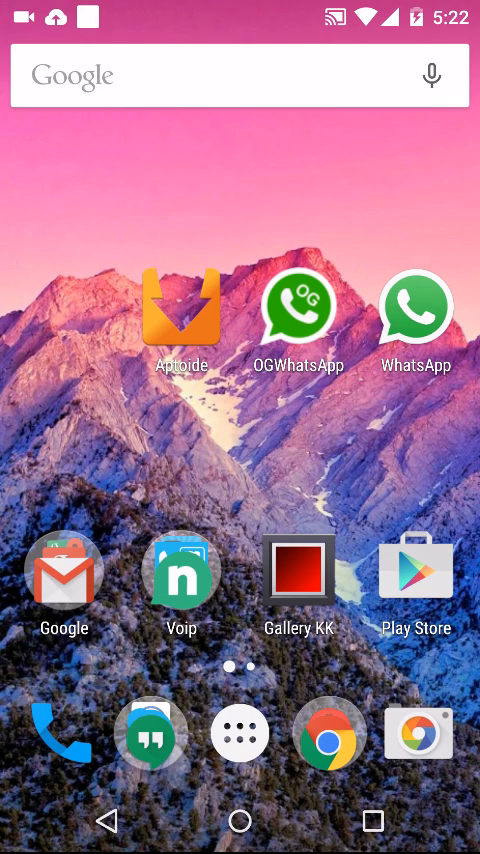
{"action": "scroll", "scroll_direction": "down", "scroll_amount": 3}
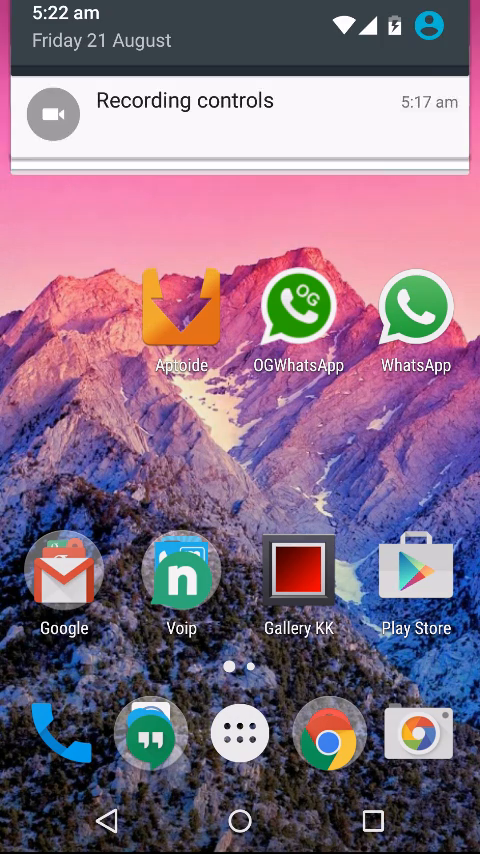